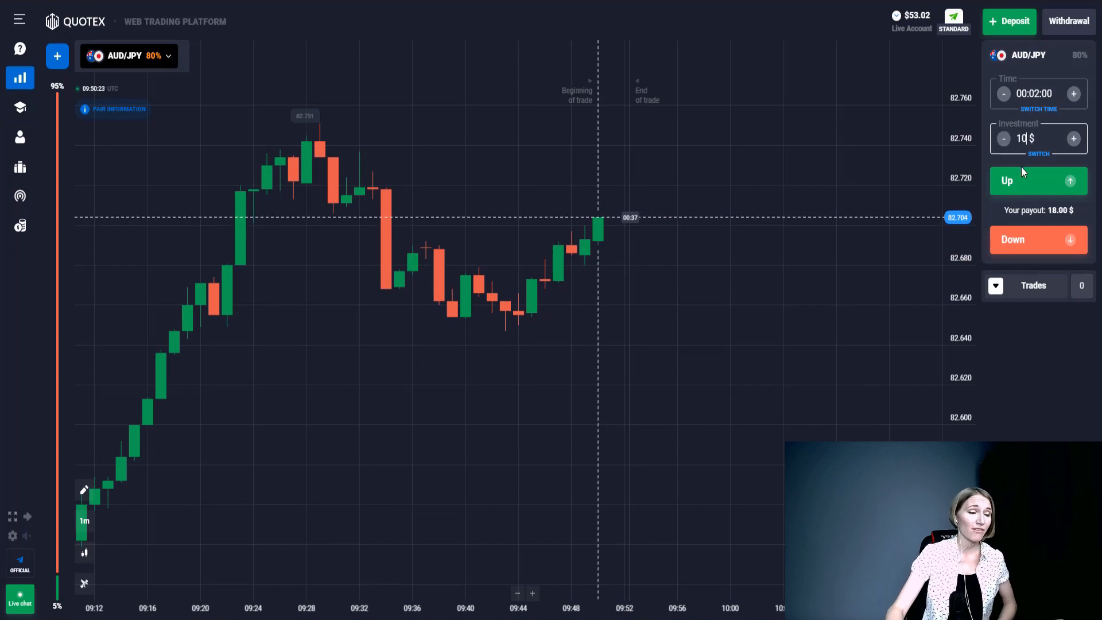
Step: Place repeated $10 two-minute Up trades on AUD/JPY, bringing the balance to $3.02
left_click(1038, 181)
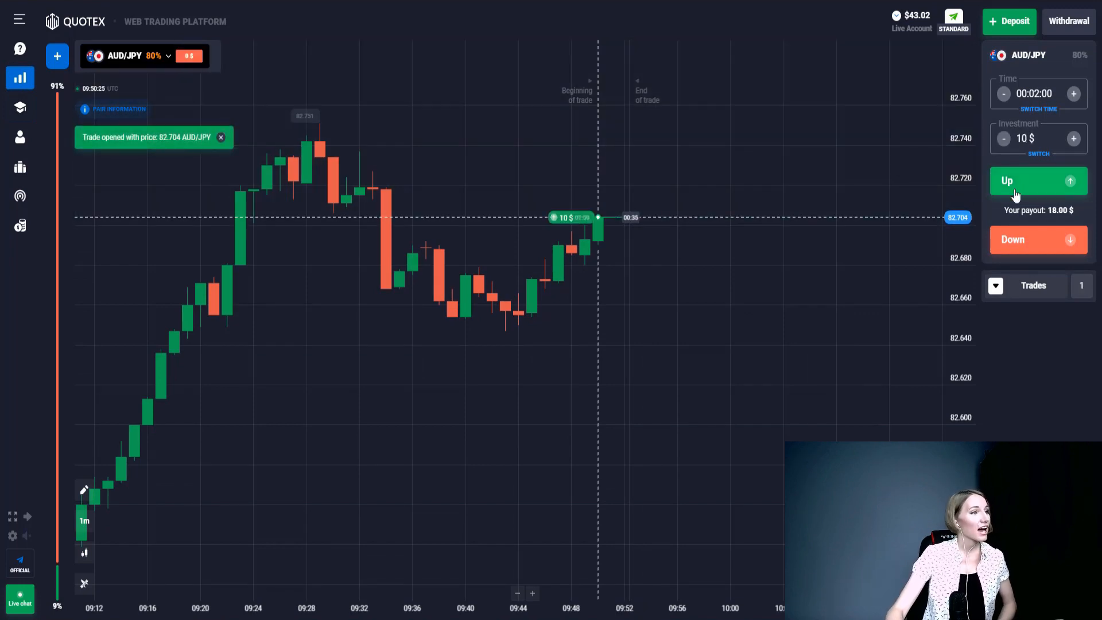
left_click(1037, 182)
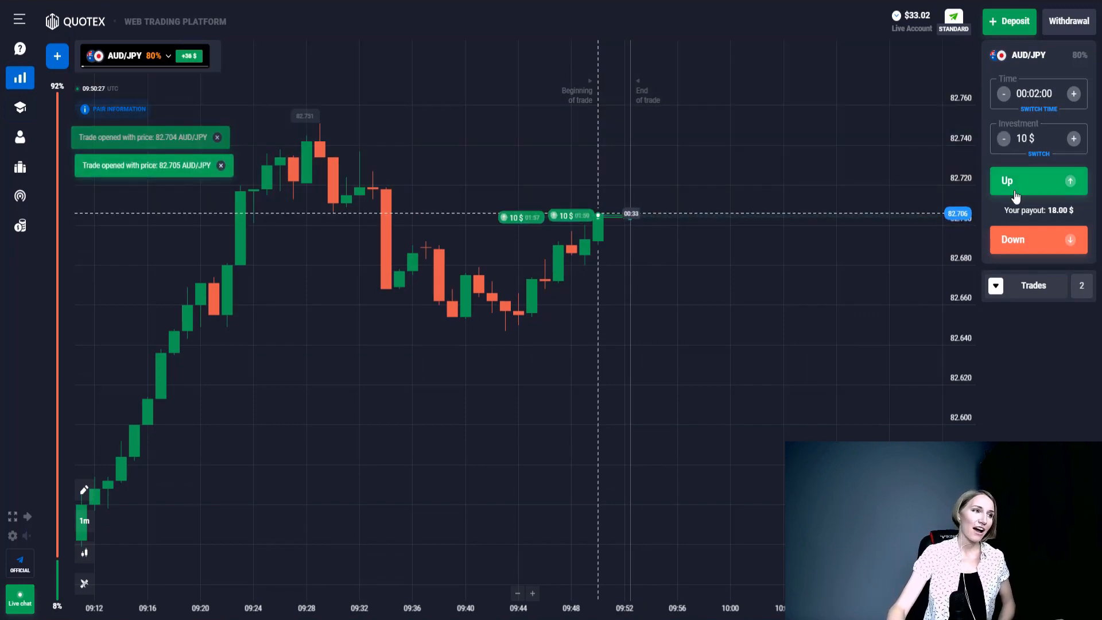
left_click(1020, 182)
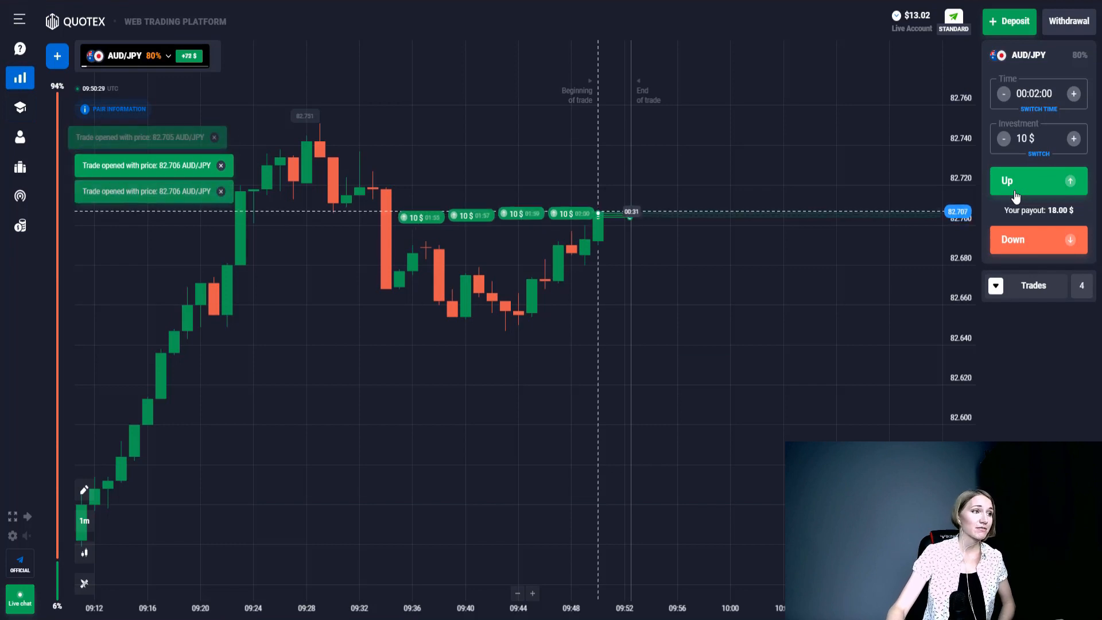
left_click(1037, 181)
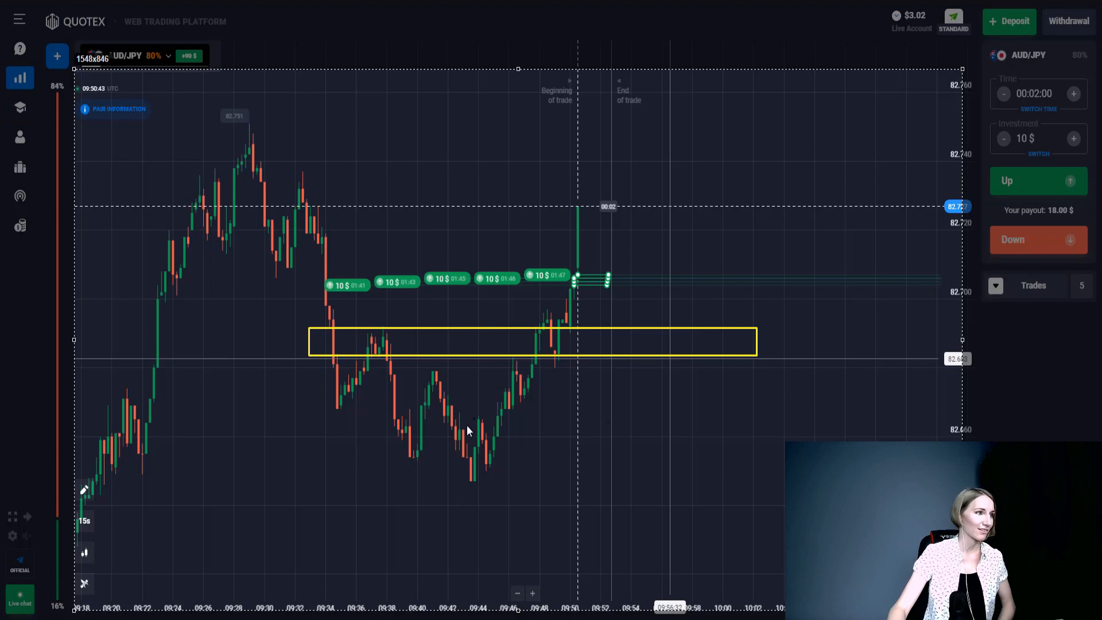
Step: Annotate the chart with arrows for the rising path, the entry point, and the earlier high as target
left_click_drag(477, 477, 513, 365)
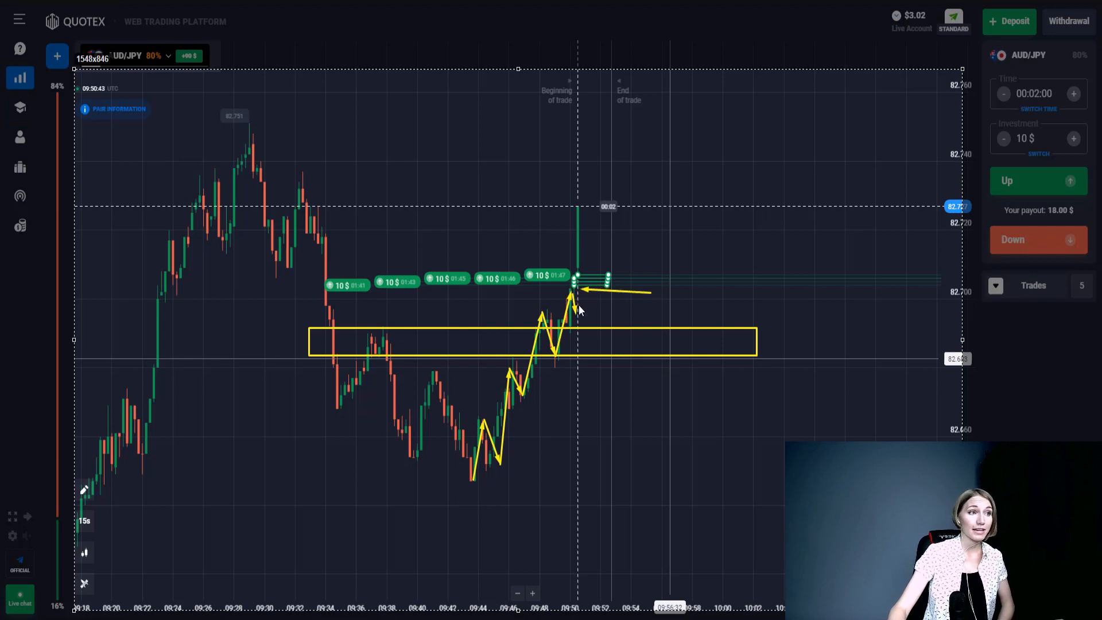
left_click_drag(572, 295, 611, 140)
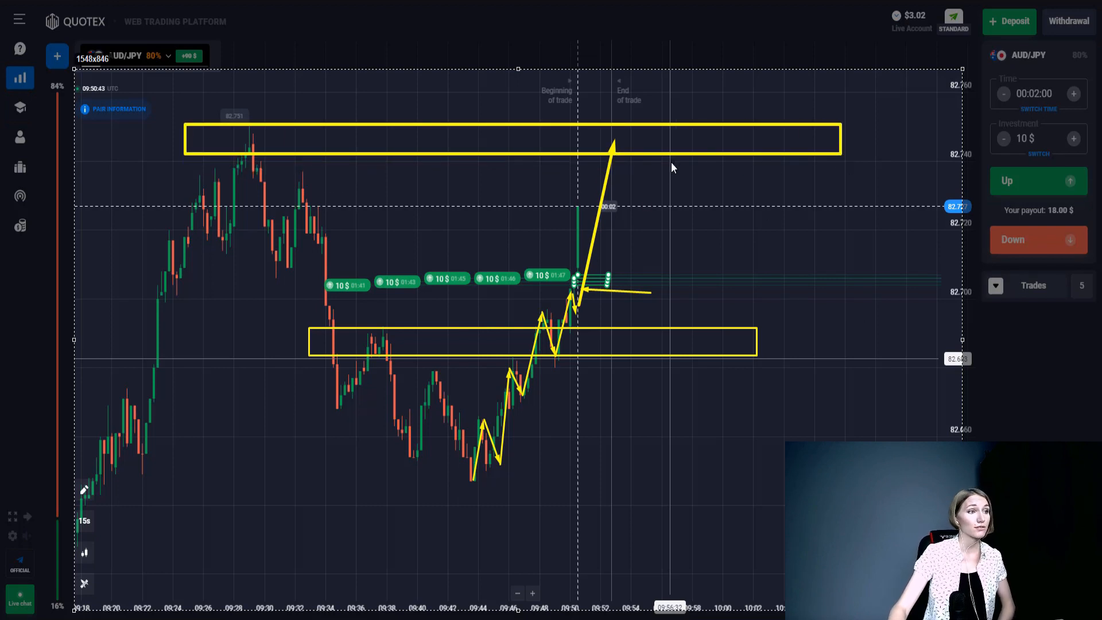
left_click_drag(618, 109, 671, 152)
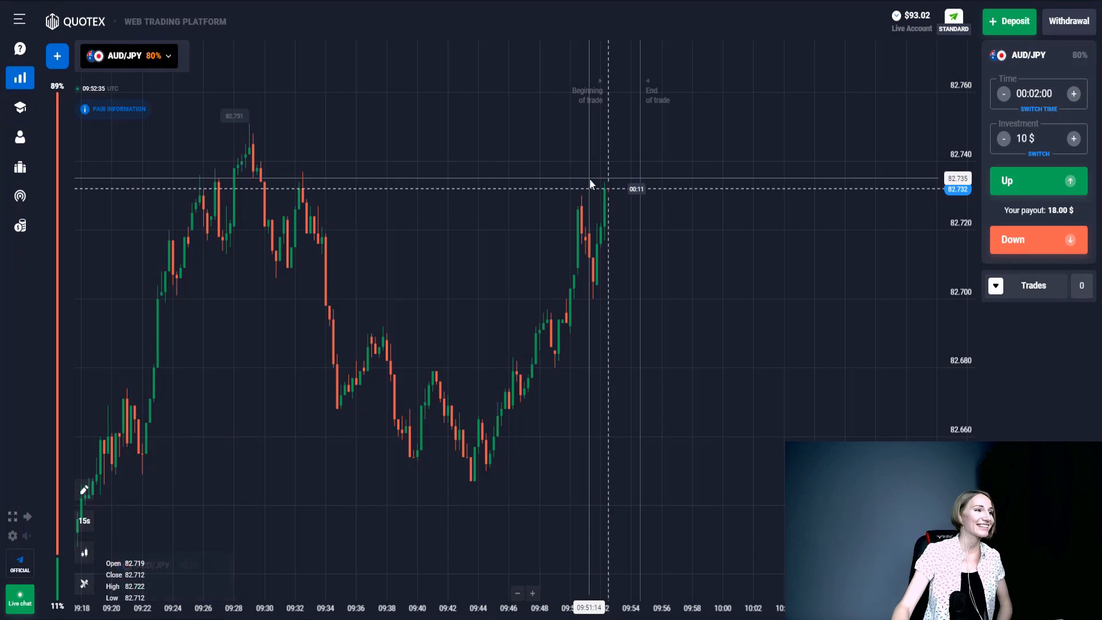
Step: Place four $20 Down trades and a fifth $13 Down trade on EUR/USD, leaving $0.02
left_click(1037, 239)
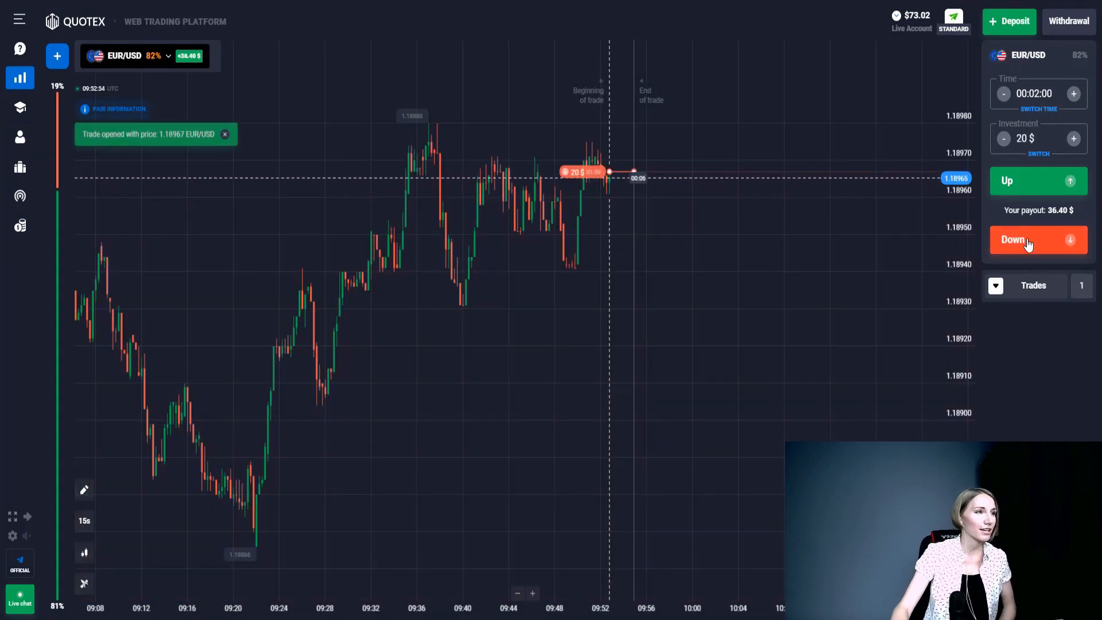
left_click(1028, 240)
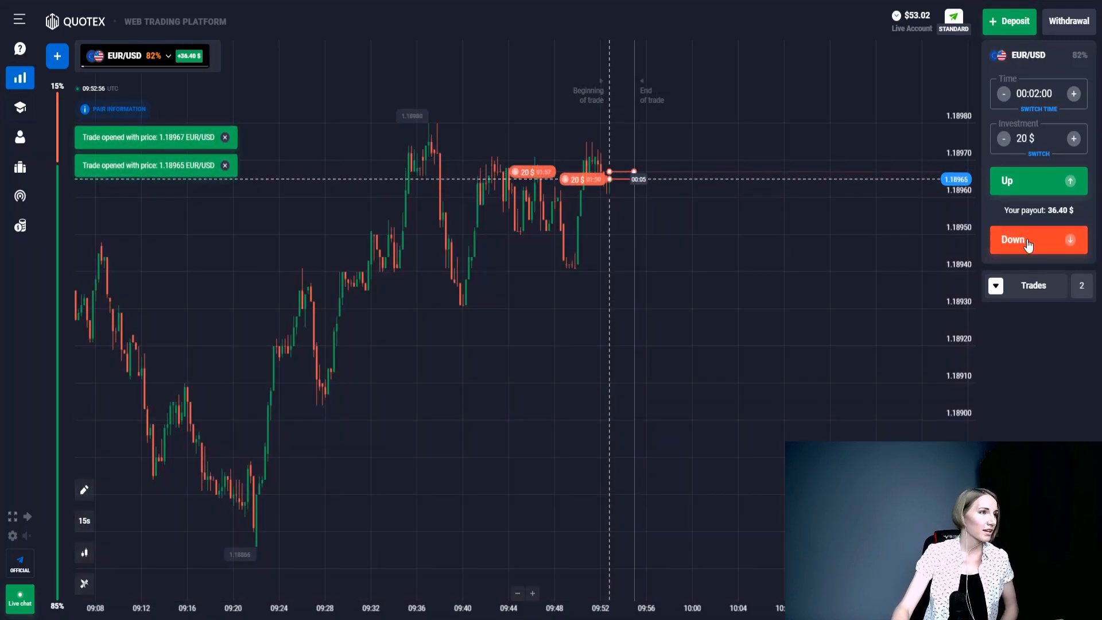
left_click(1037, 239)
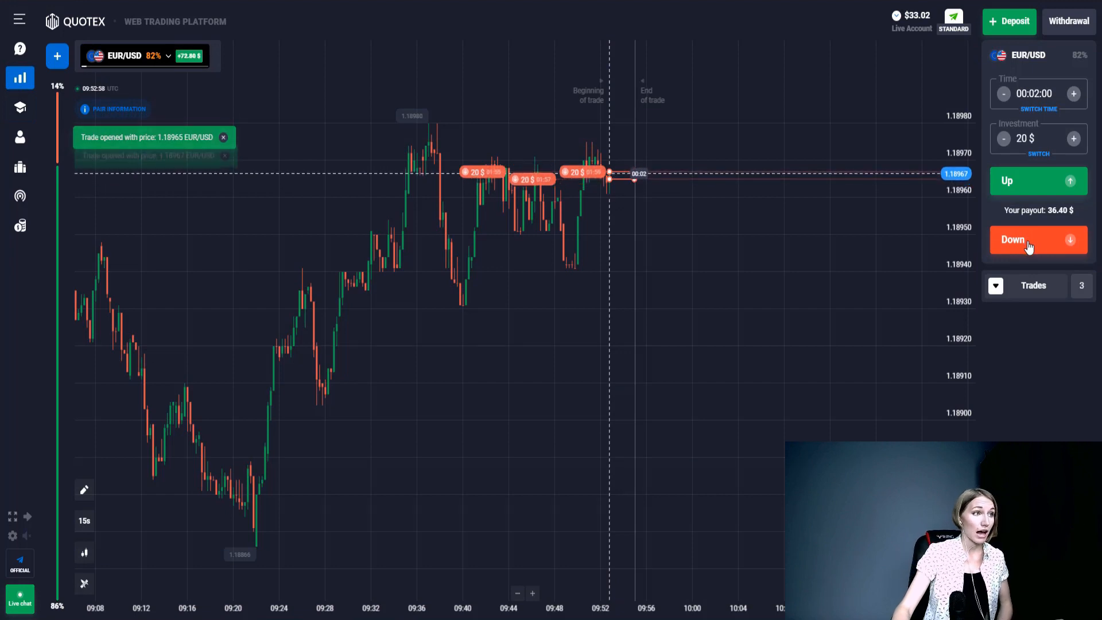
left_click(1029, 245)
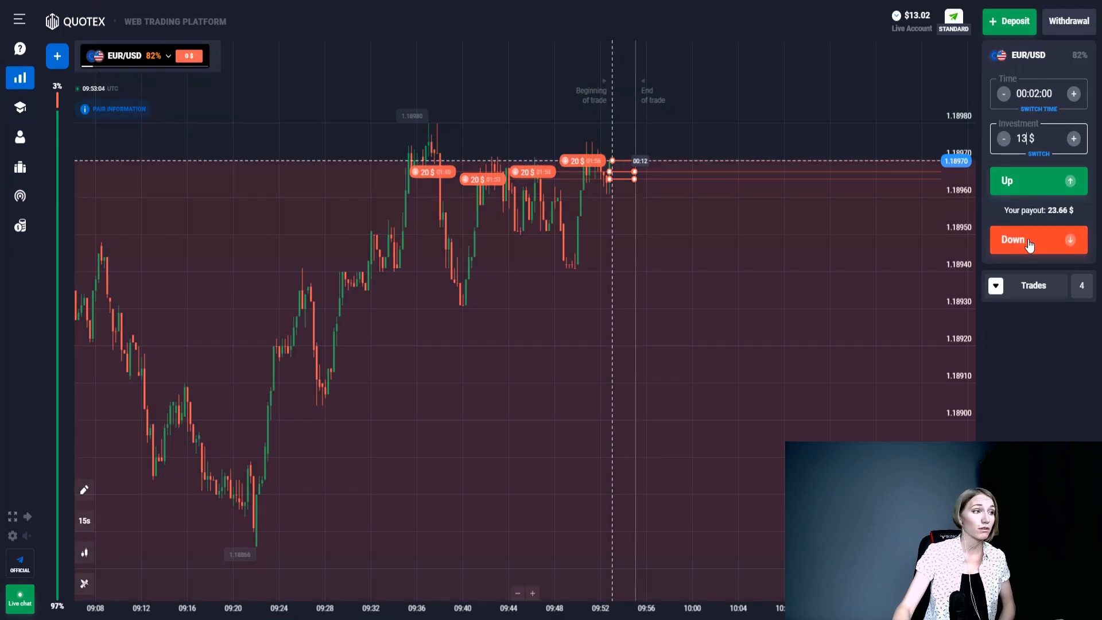
left_click(1038, 238)
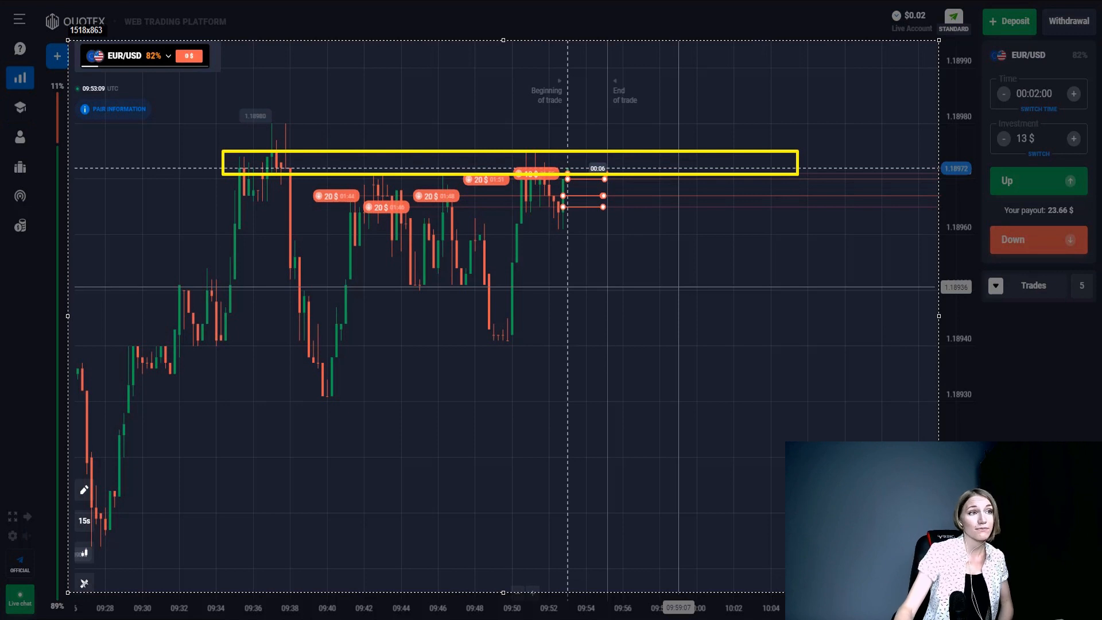
left_click_drag(224, 342, 264, 177)
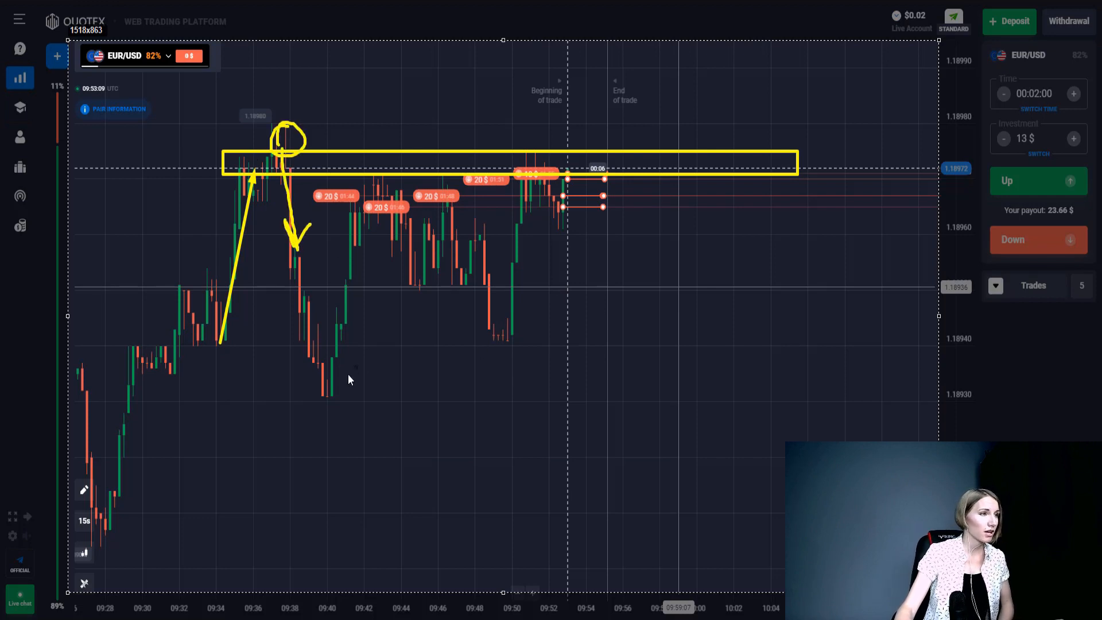
left_click_drag(324, 394, 365, 196)
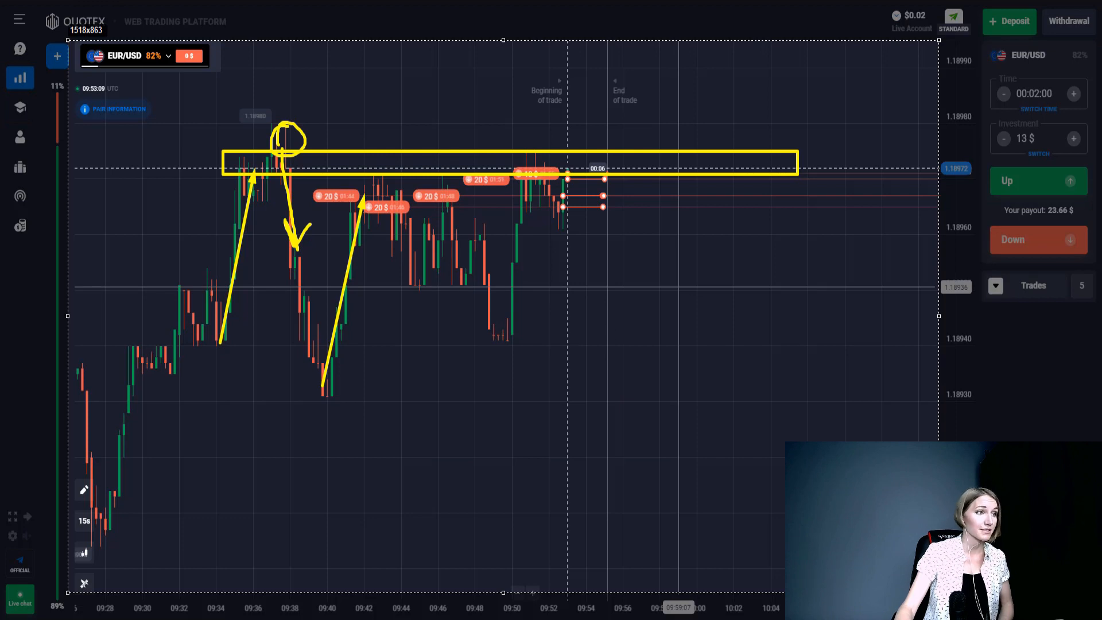
left_click_drag(344, 162, 411, 200)
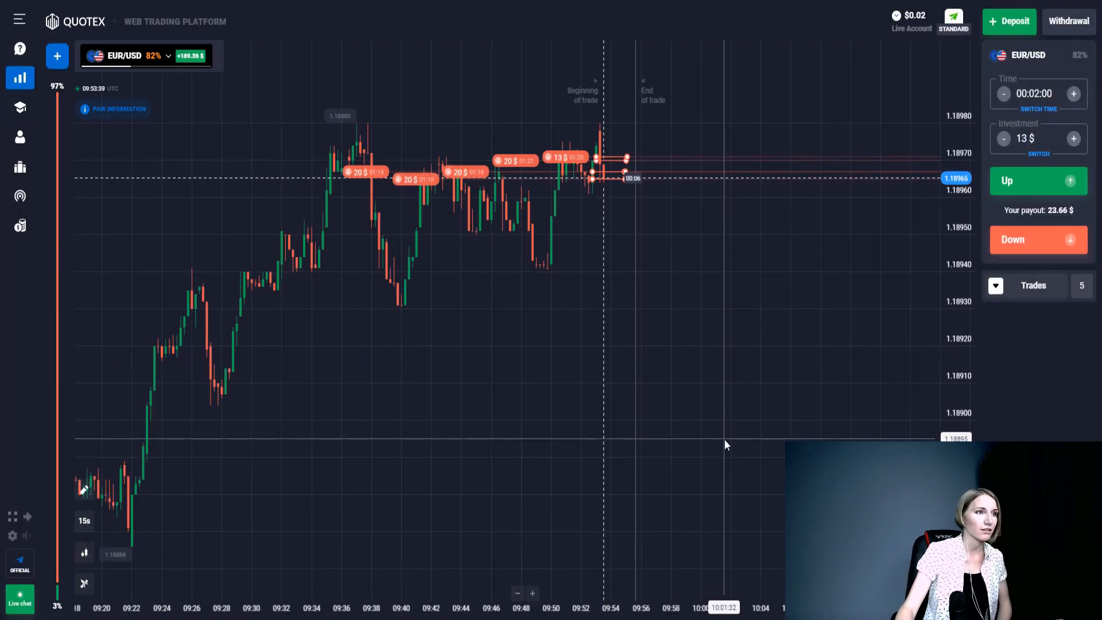
mouse_move(713, 473)
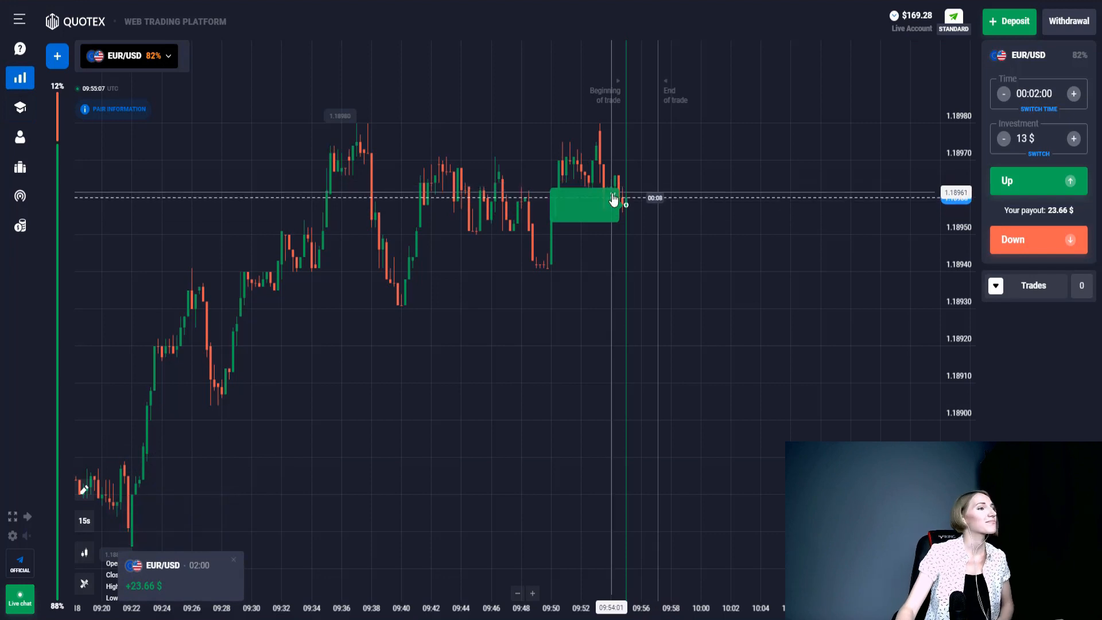
Step: Switch the chart to the AUD/CAD pair after the EUR/USD trades settle
left_click(131, 55)
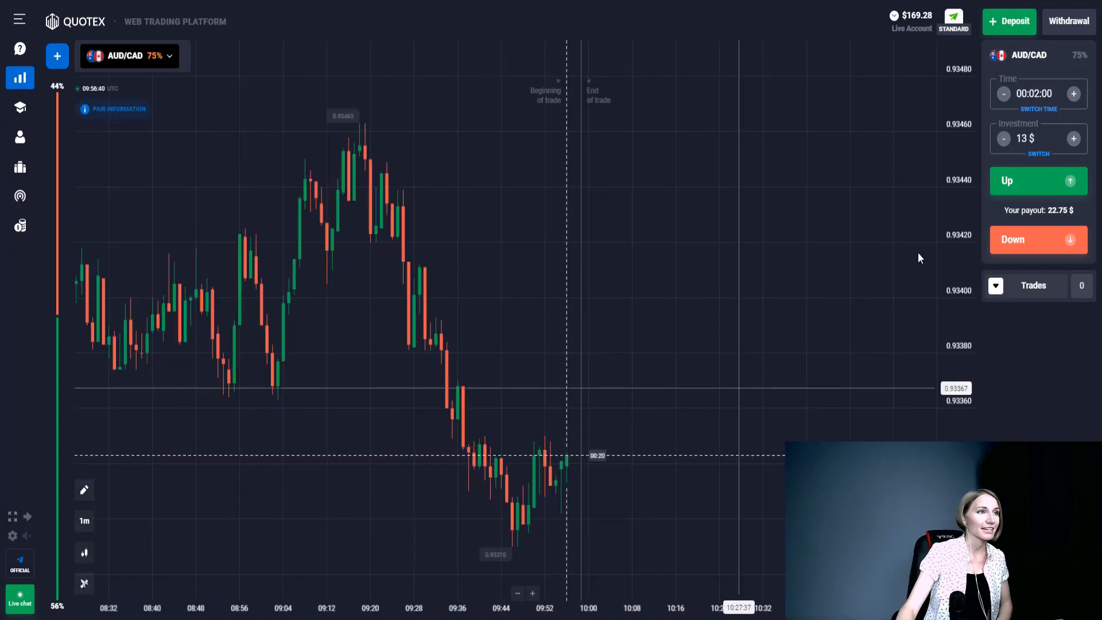
Step: Set the investment to $30 and place five Up trades on AUD/CAD, leaving $19.28
left_click(1029, 138)
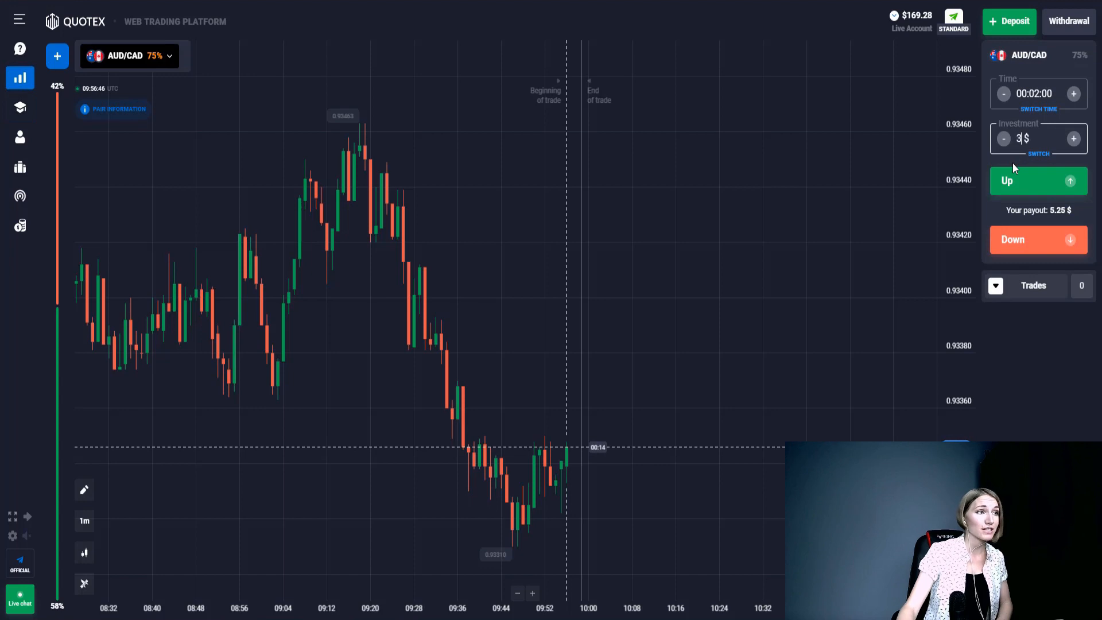
left_click(1008, 182)
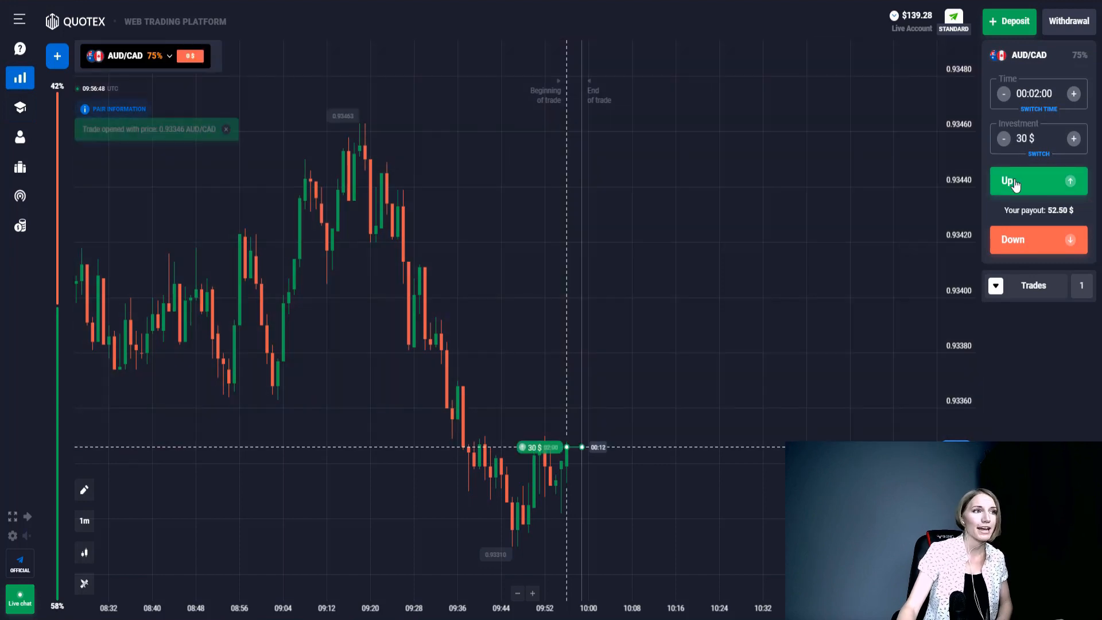
left_click(1038, 182)
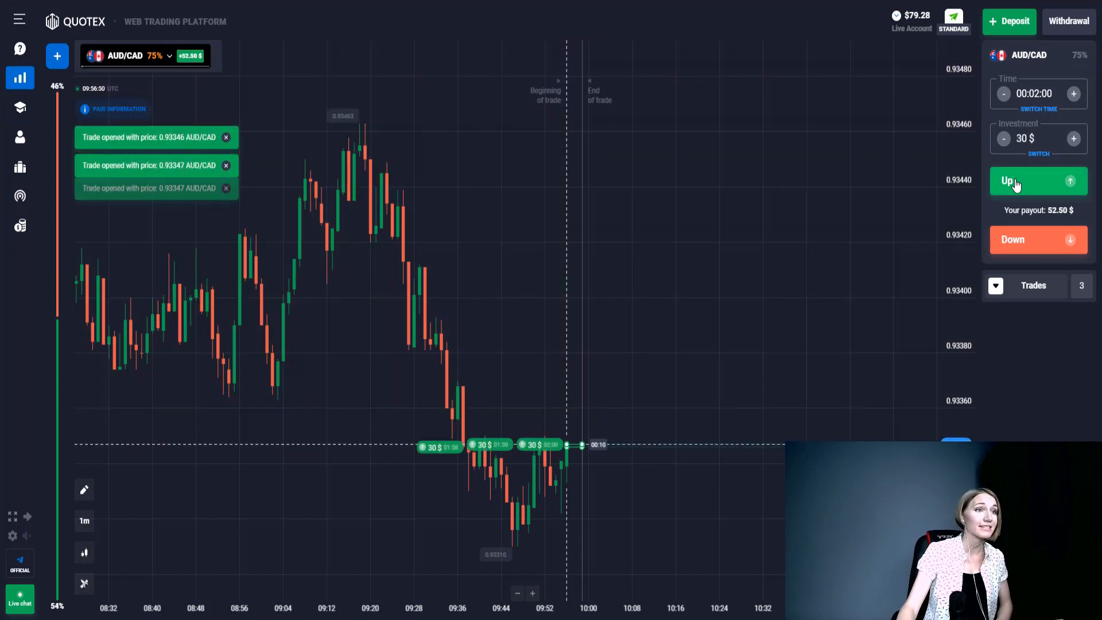
left_click(1019, 181)
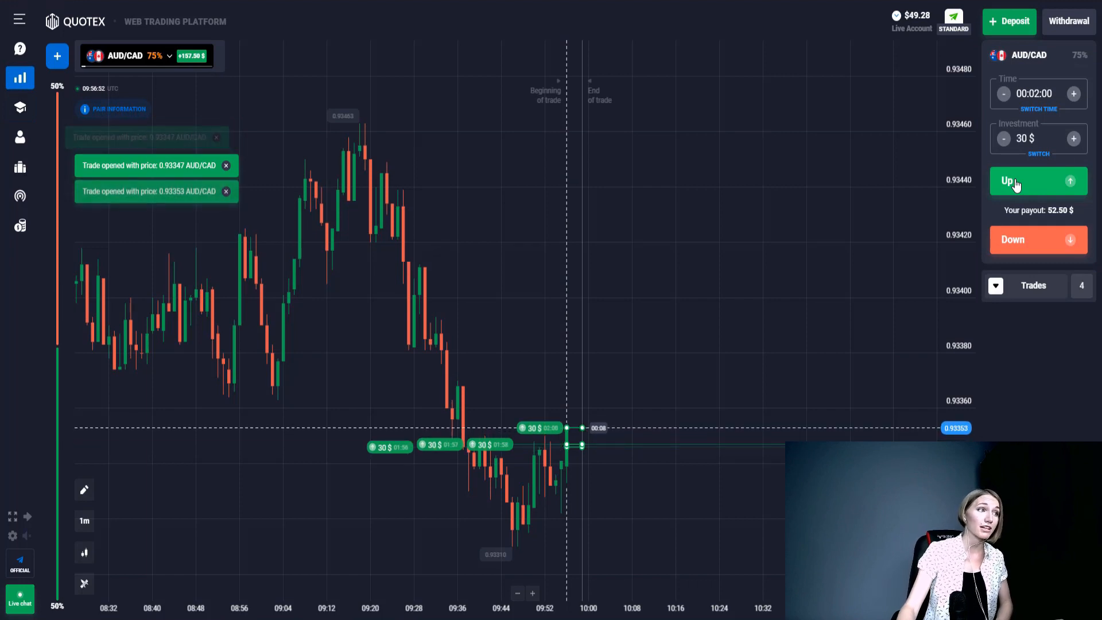
left_click(1037, 181)
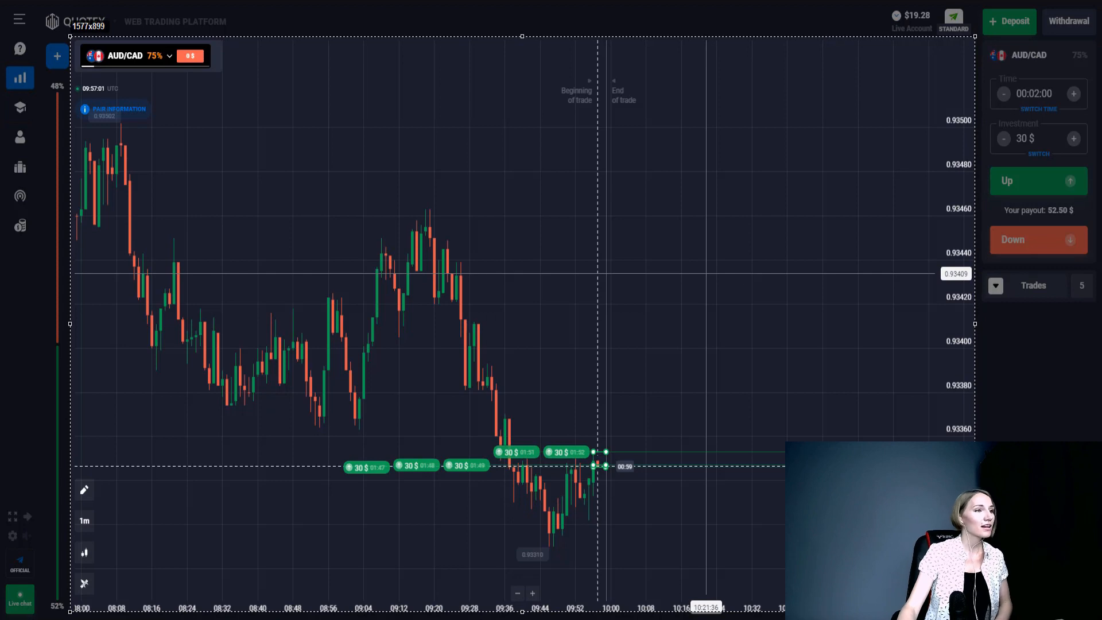
Step: Sketch yellow arrows on the AUD/CAD chart showing the rebound and expected pullback
left_click_drag(115, 145, 155, 344)
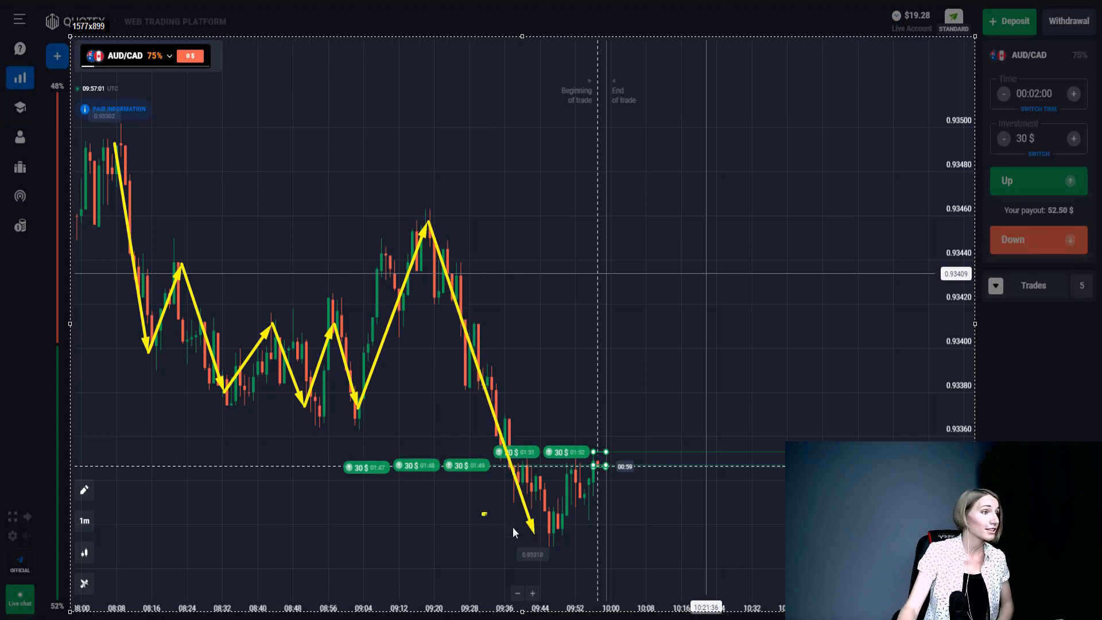
left_click_drag(483, 513, 783, 552)
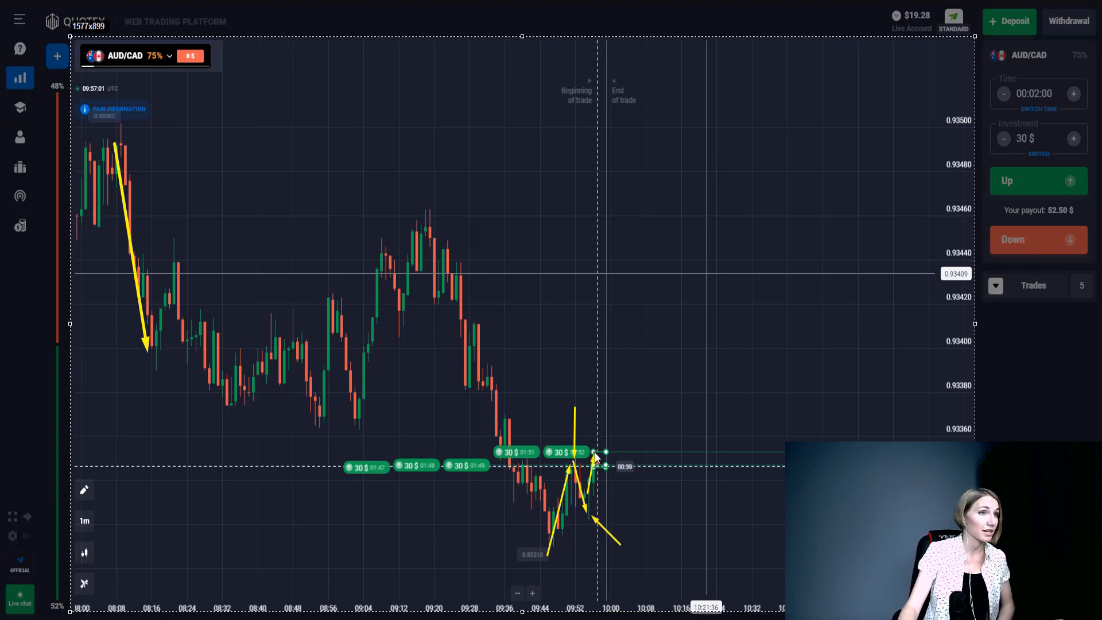
left_click_drag(606, 470, 629, 323)
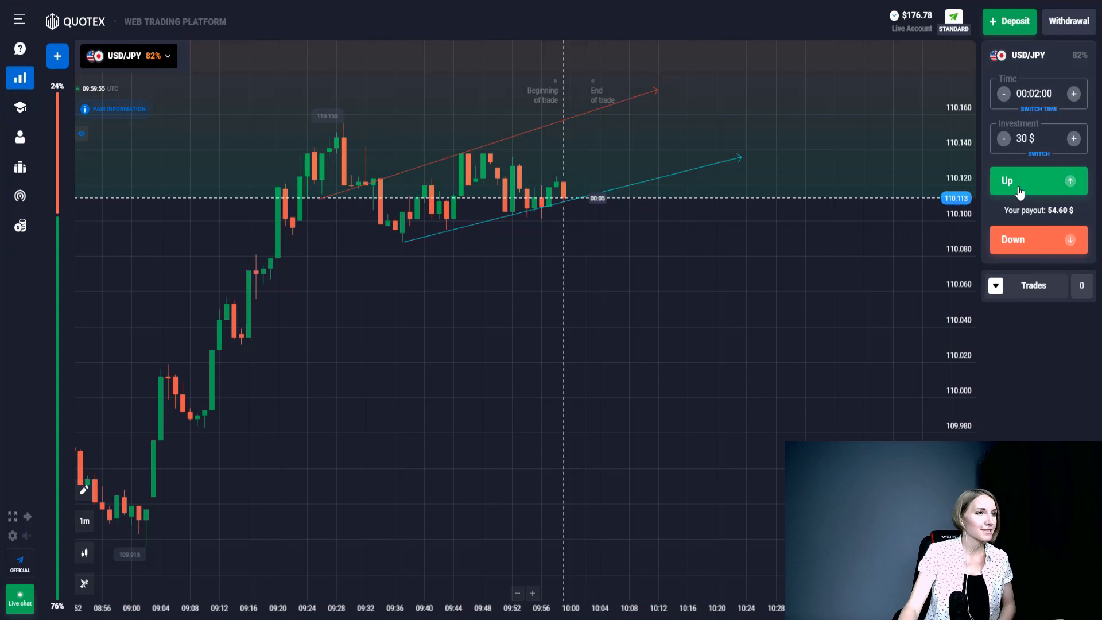
Step: Place five $30 Up trades and a final $26 Up trade on USD/JPY, leaving $0.78
left_click(1026, 182)
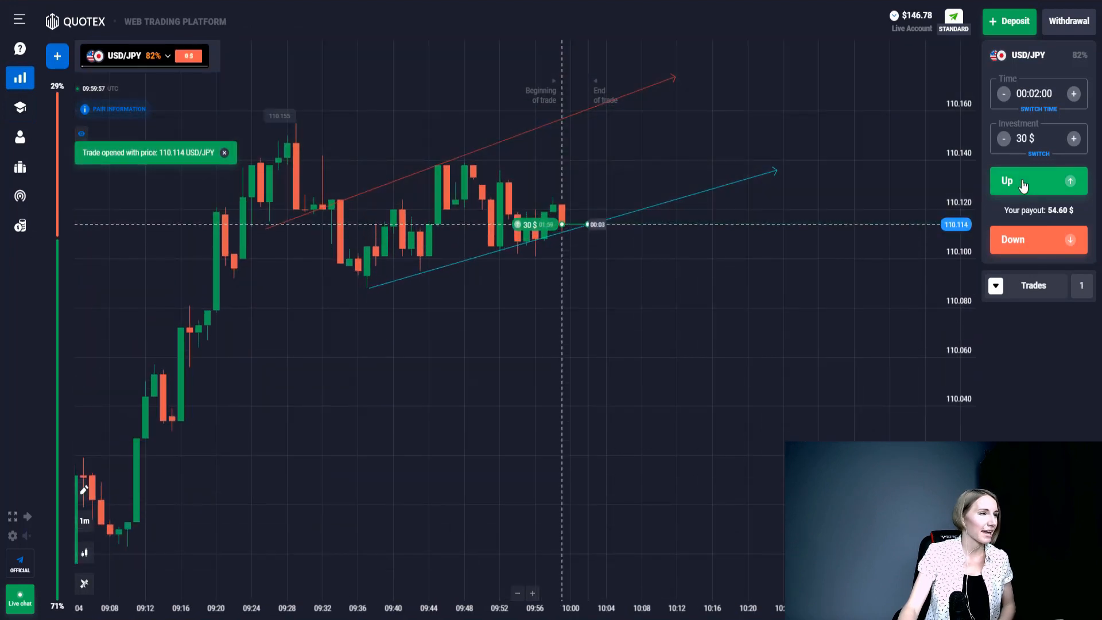
left_click(1023, 182)
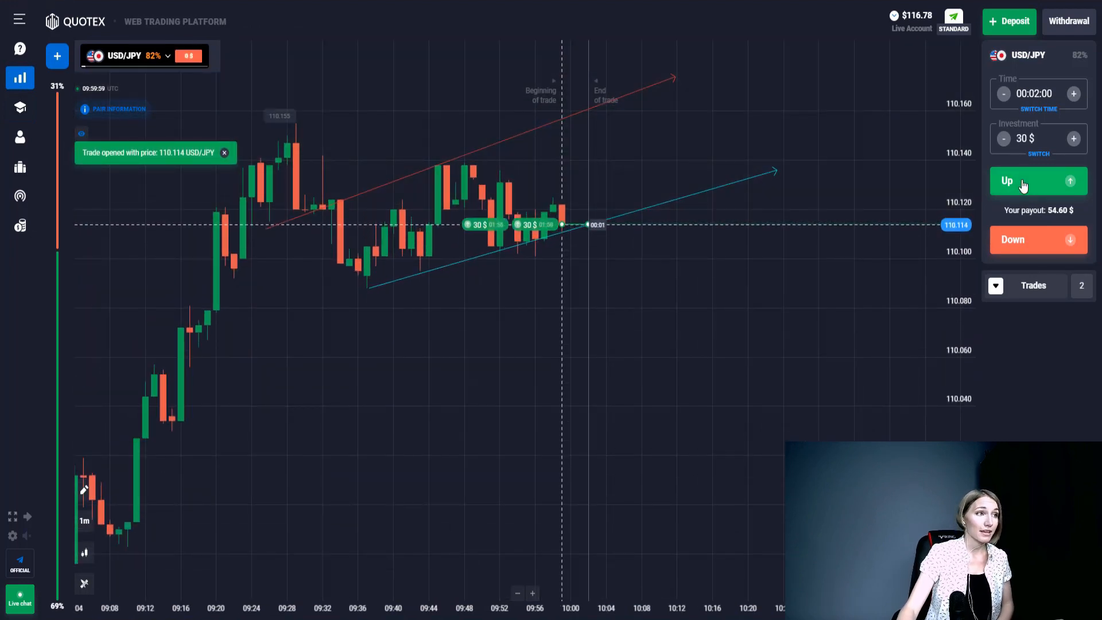
left_click(1019, 181)
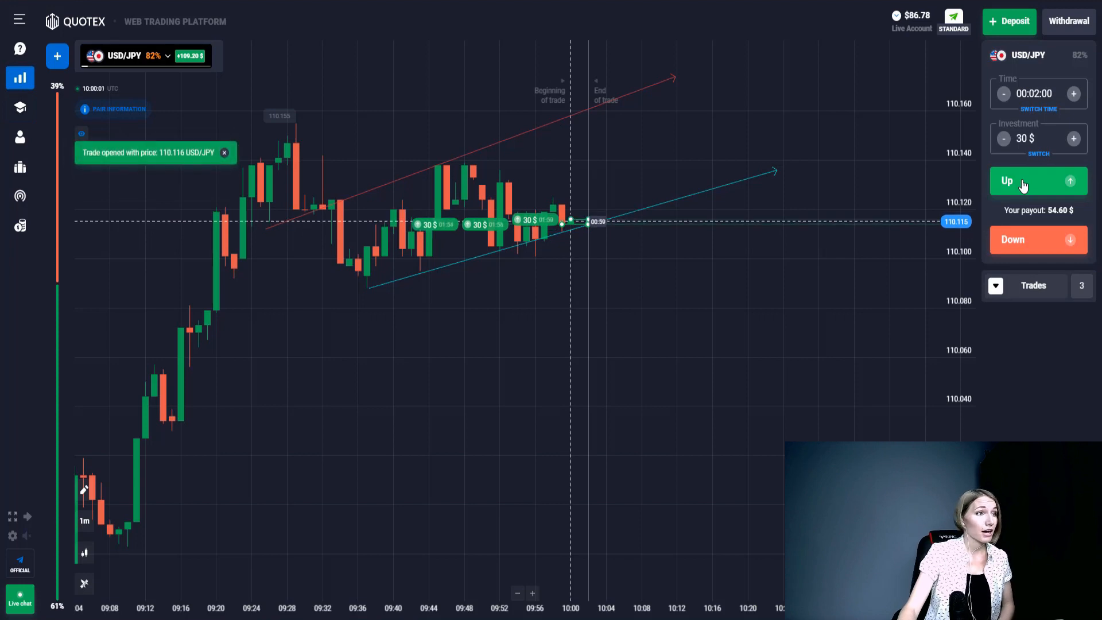
left_click(1029, 181)
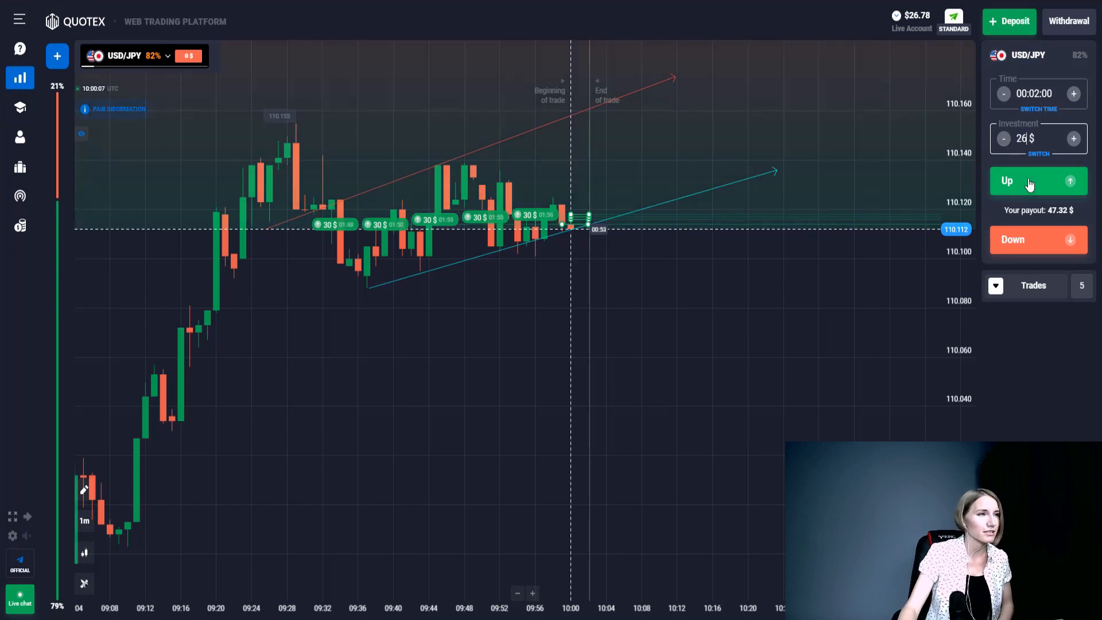
left_click(1029, 181)
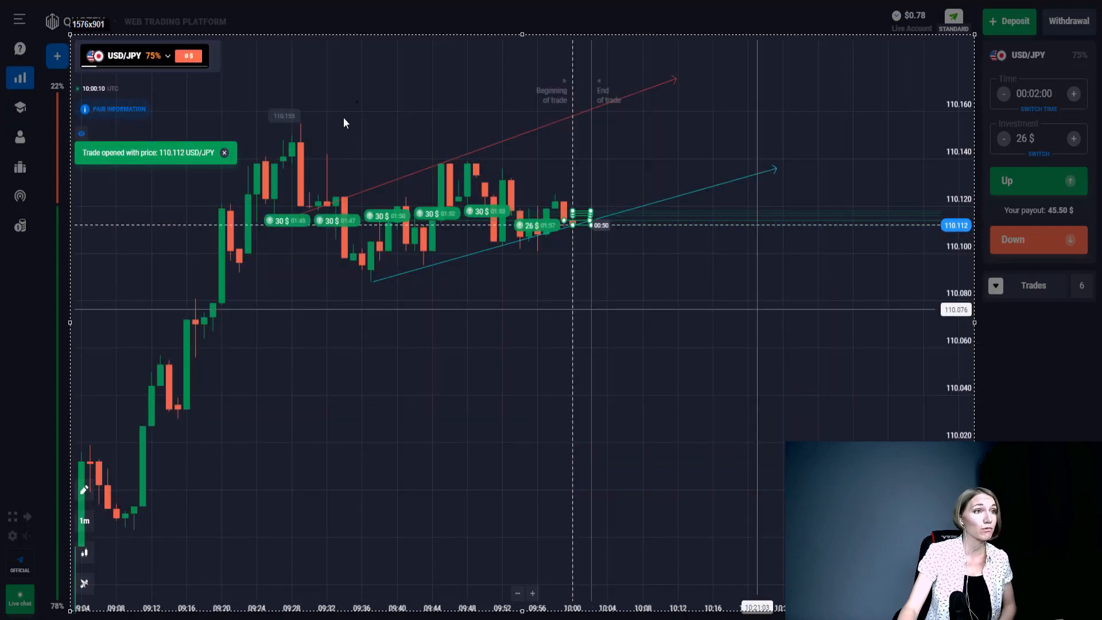
Step: Draw an arrow on the USD/JPY chart while the Up trades run to expiry
left_click_drag(371, 277, 453, 190)
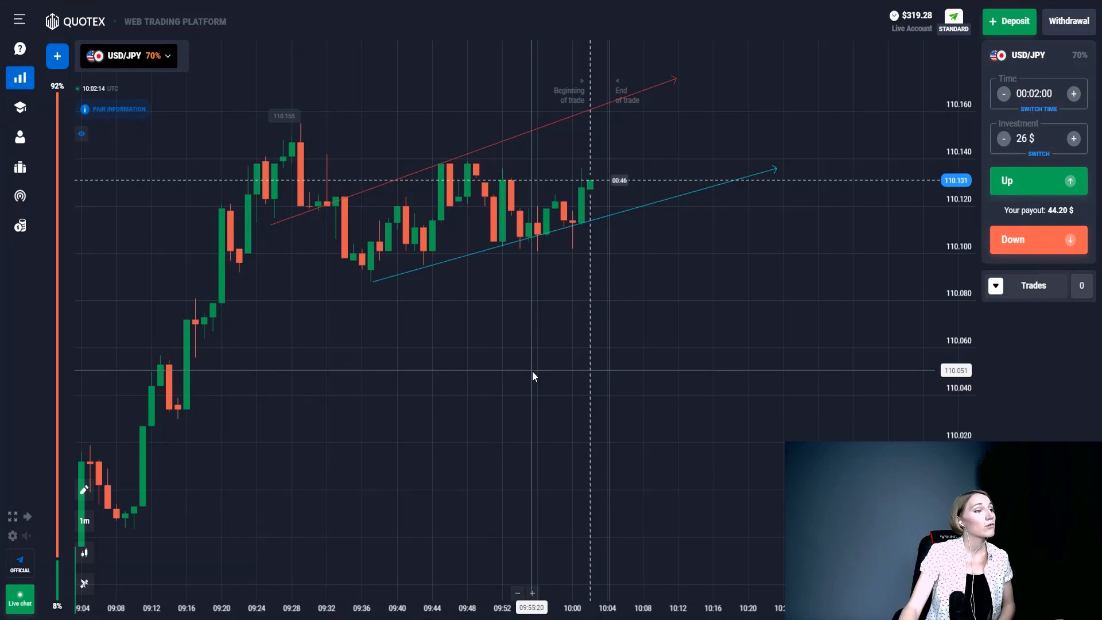
mouse_move(546, 373)
type("30")
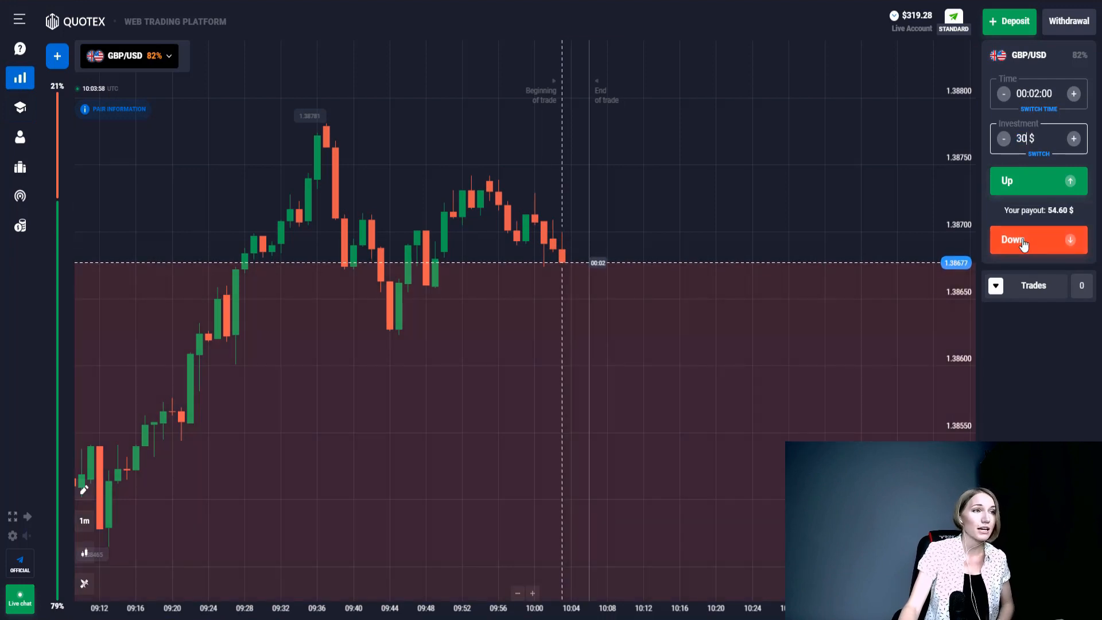
Step: Place repeated $30 Down trades on GBP/USD, then a last $19 Down trade, leaving $0.28
left_click(1023, 240)
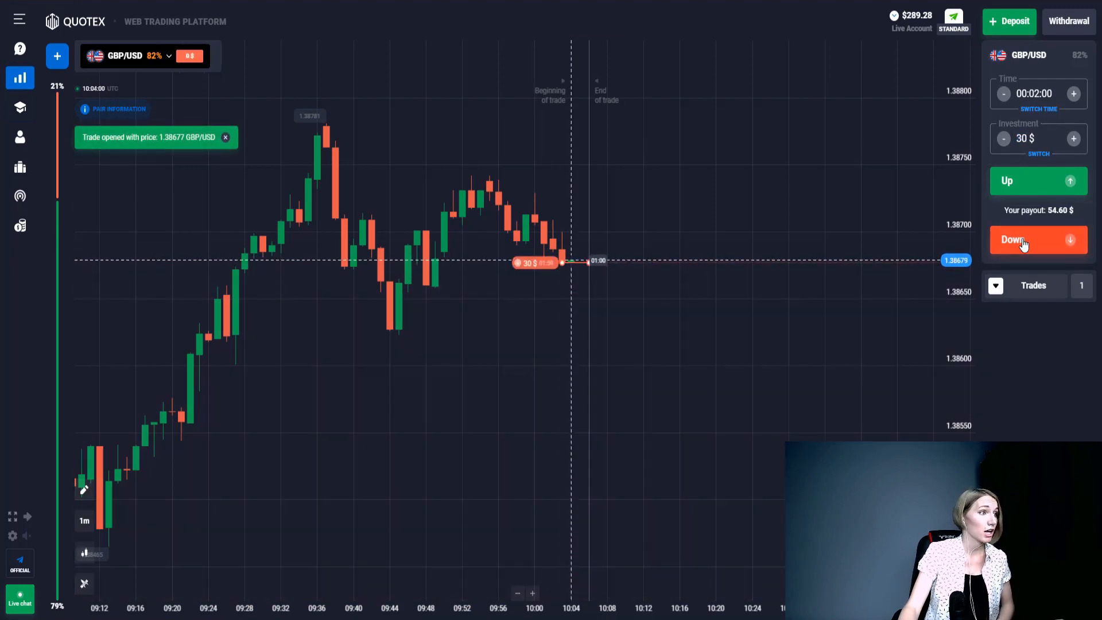
left_click(1022, 240)
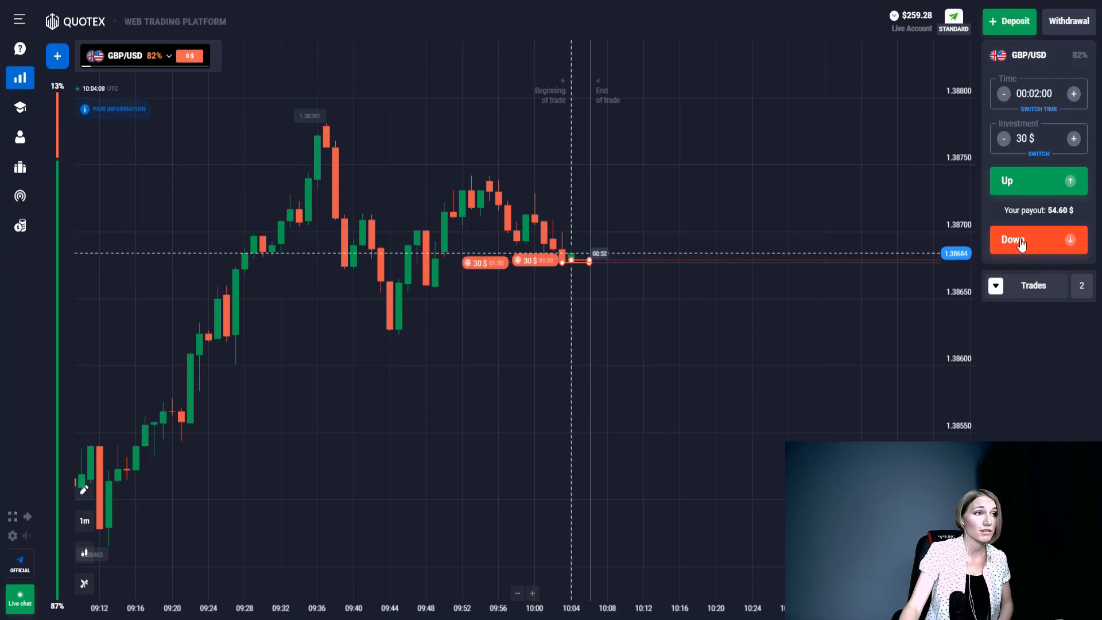
left_click(1021, 239)
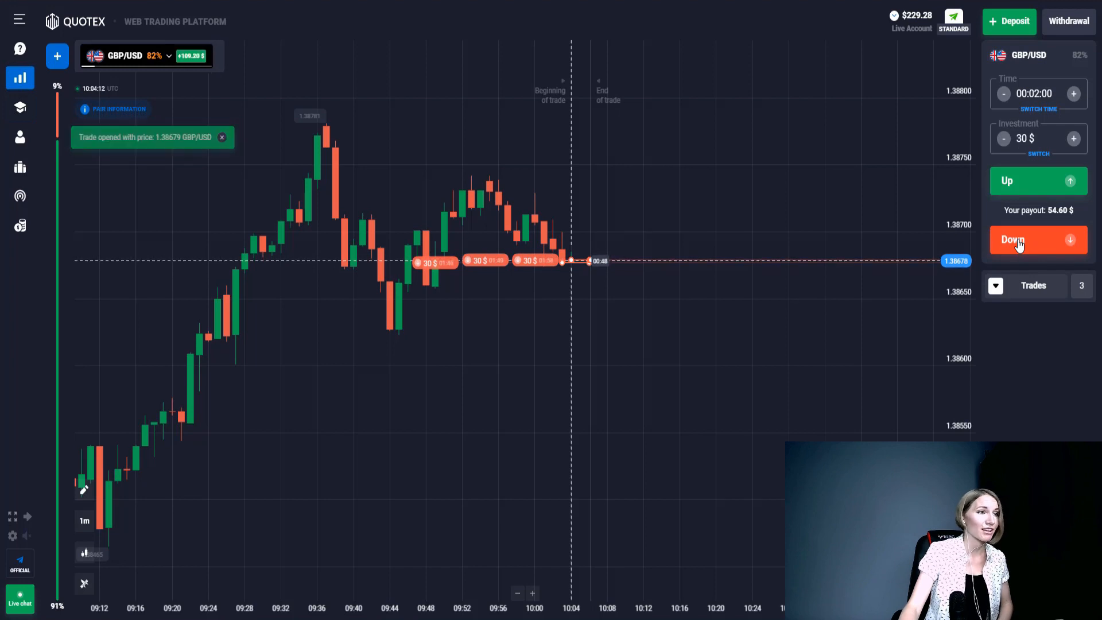
left_click(1019, 240)
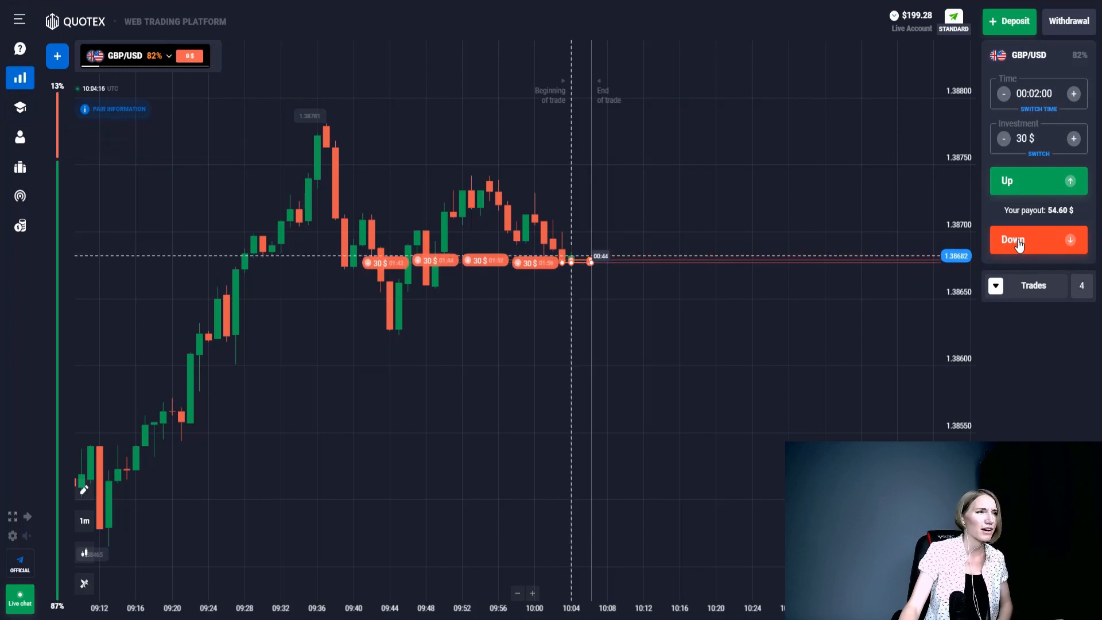
left_click(1017, 240)
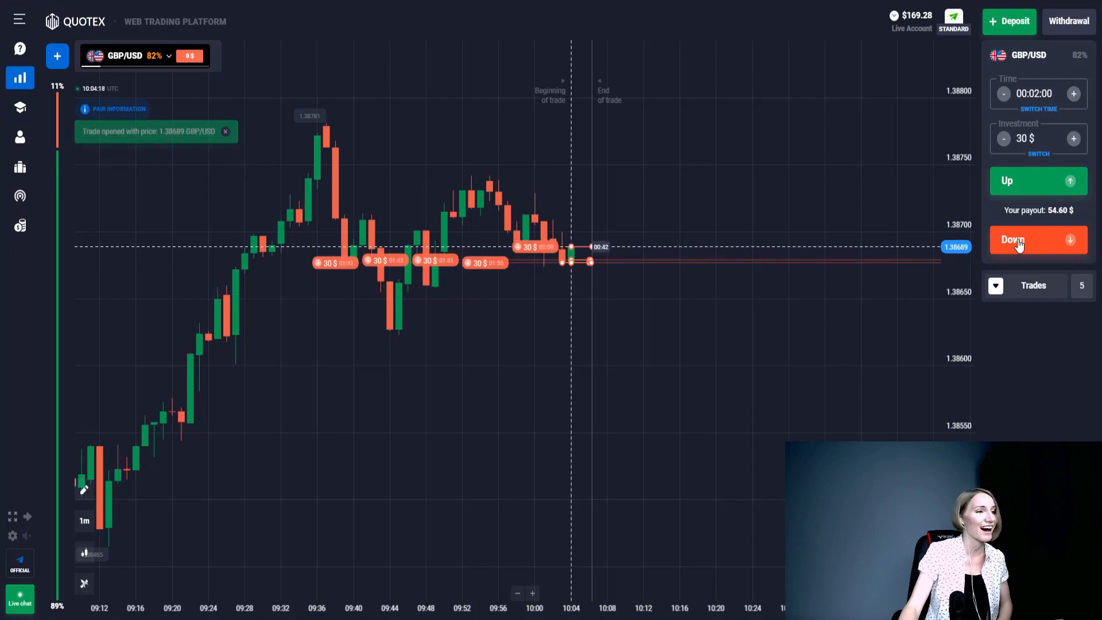
left_click(1020, 240)
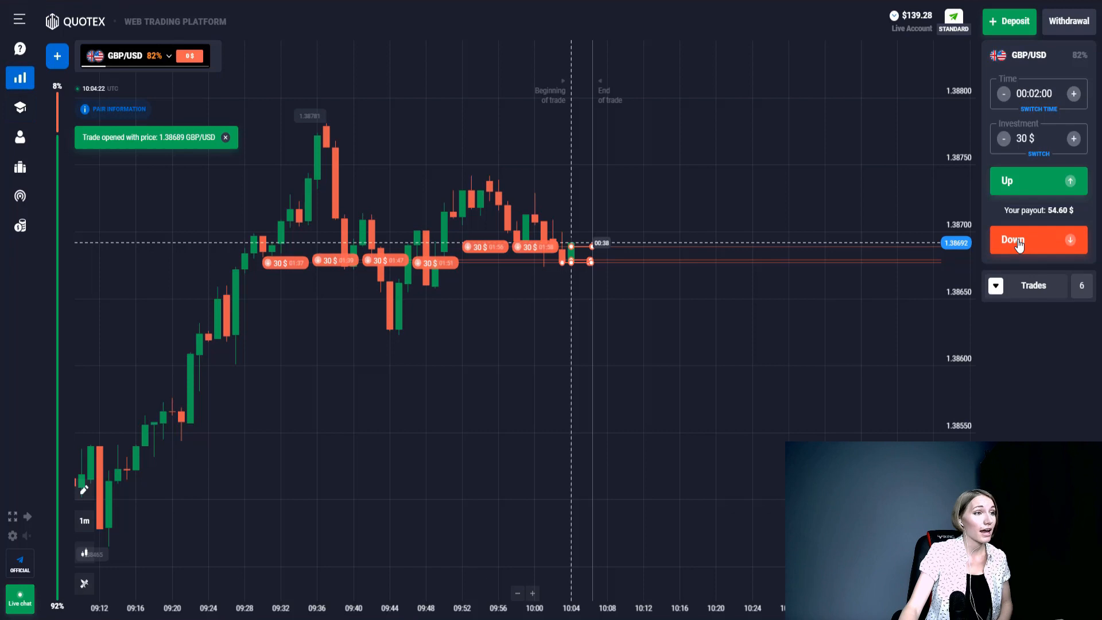
left_click(1026, 240)
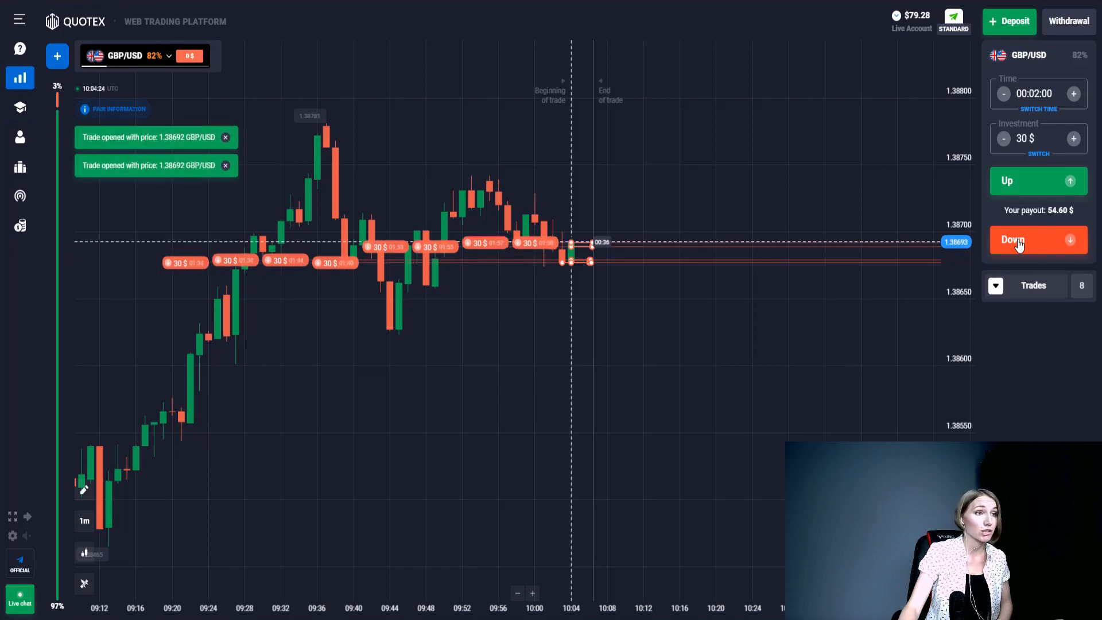
left_click(1037, 240)
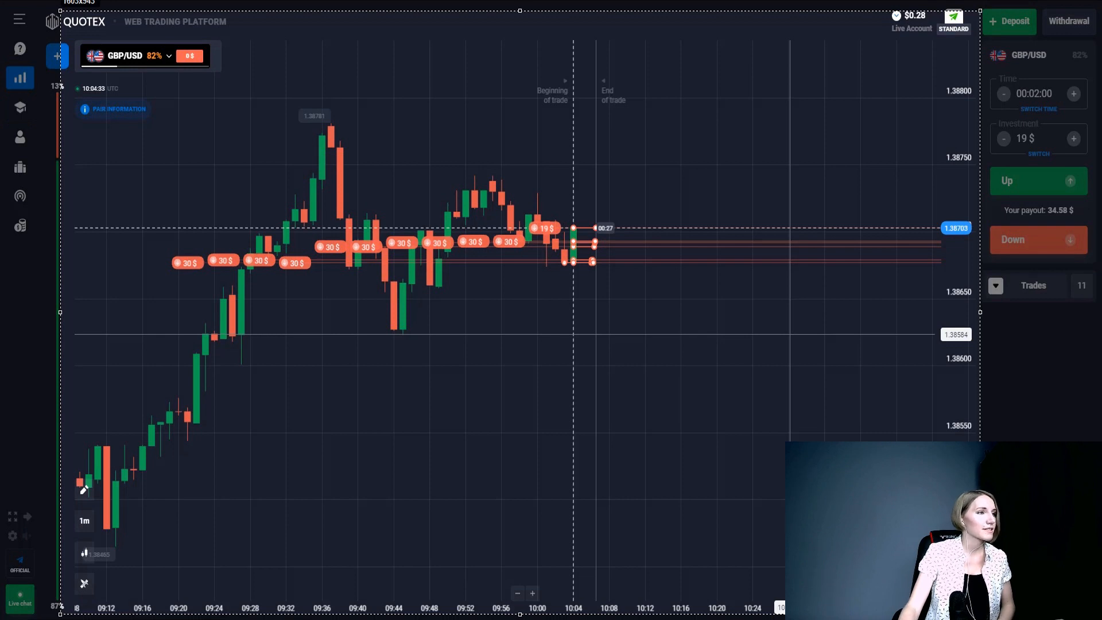
mouse_move(328, 144)
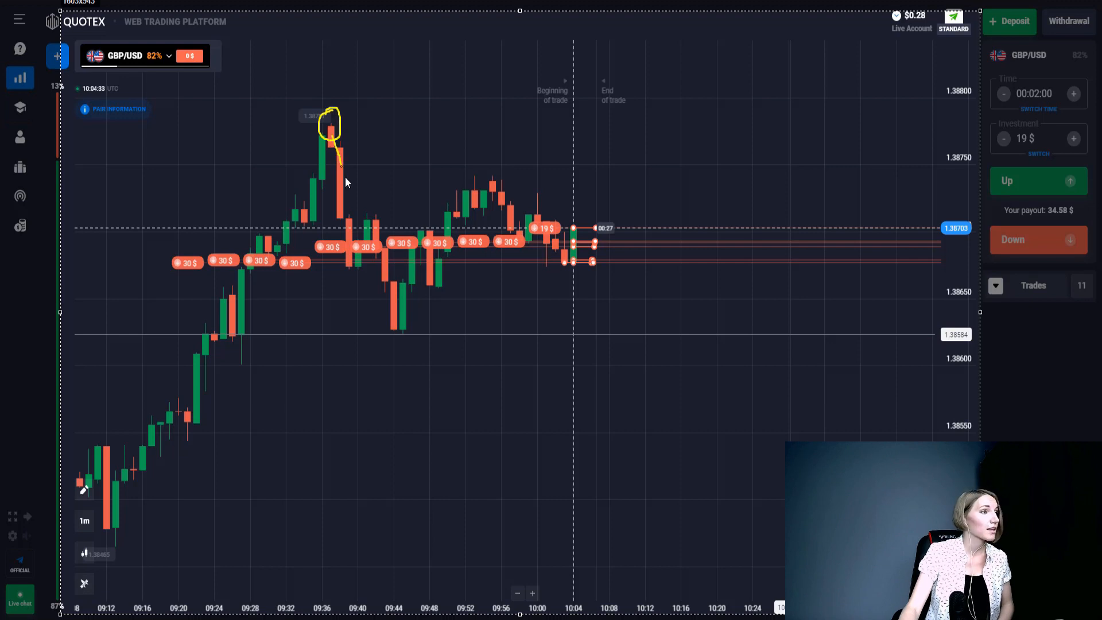
Step: Draw swing arrows, a resistance rectangle at the recent highs, and a downward forecast arrow on GBP/USD
left_click_drag(341, 140, 393, 332)
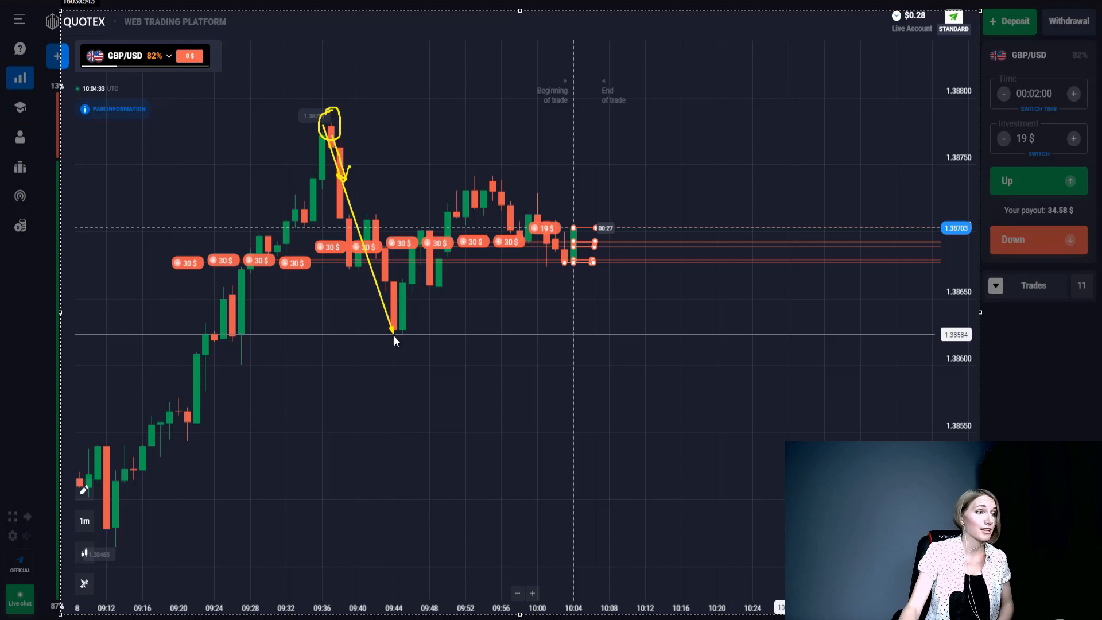
left_click_drag(393, 334, 467, 186)
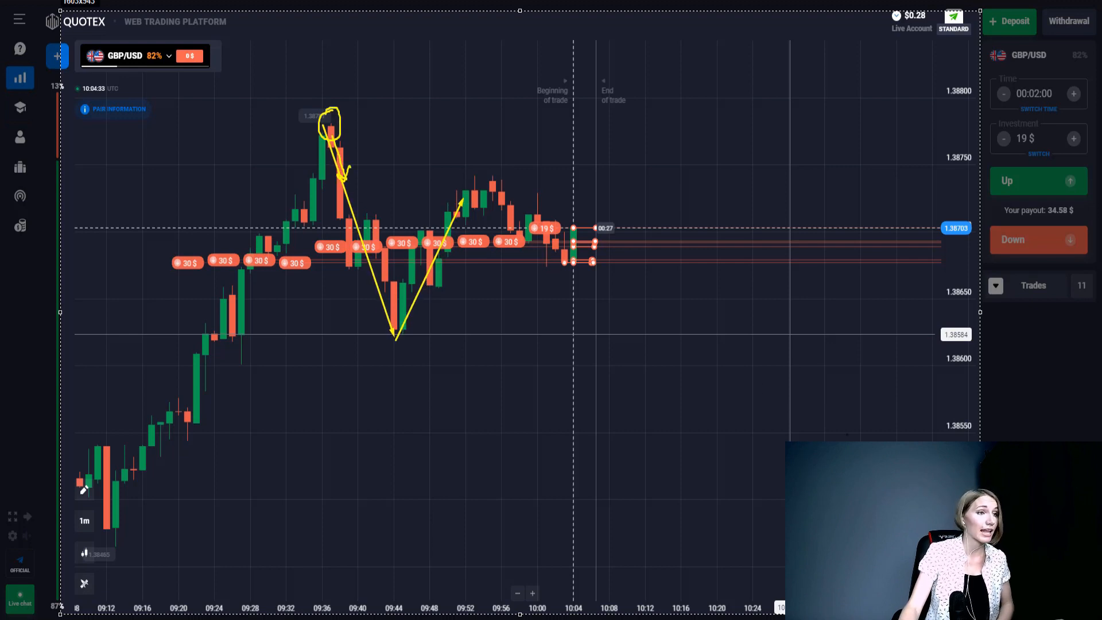
left_click_drag(279, 184, 661, 232)
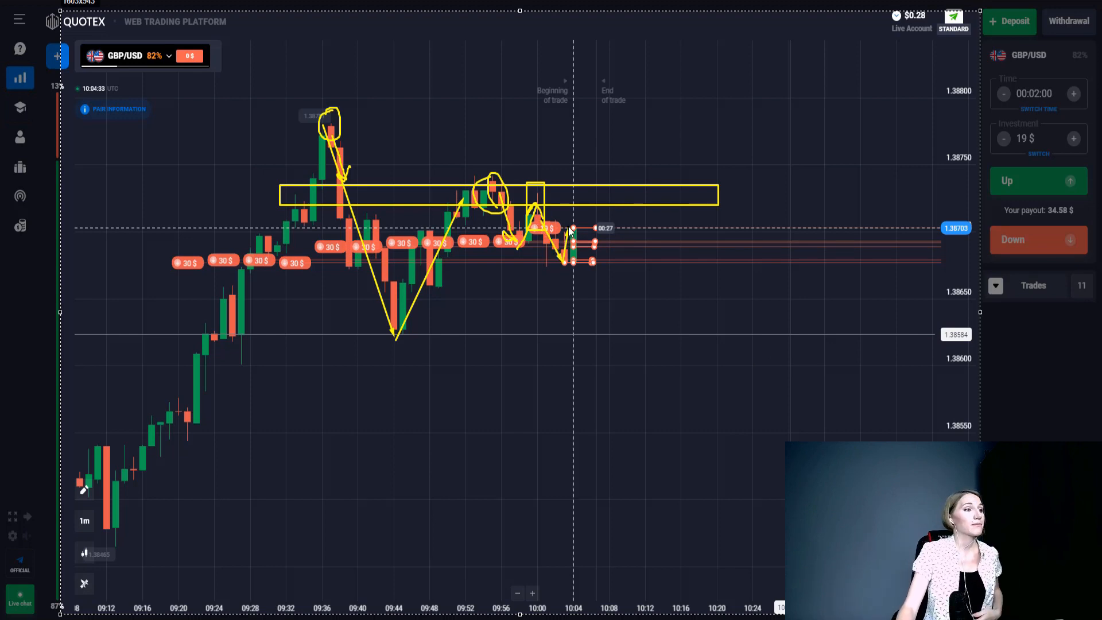
left_click_drag(569, 225, 618, 432)
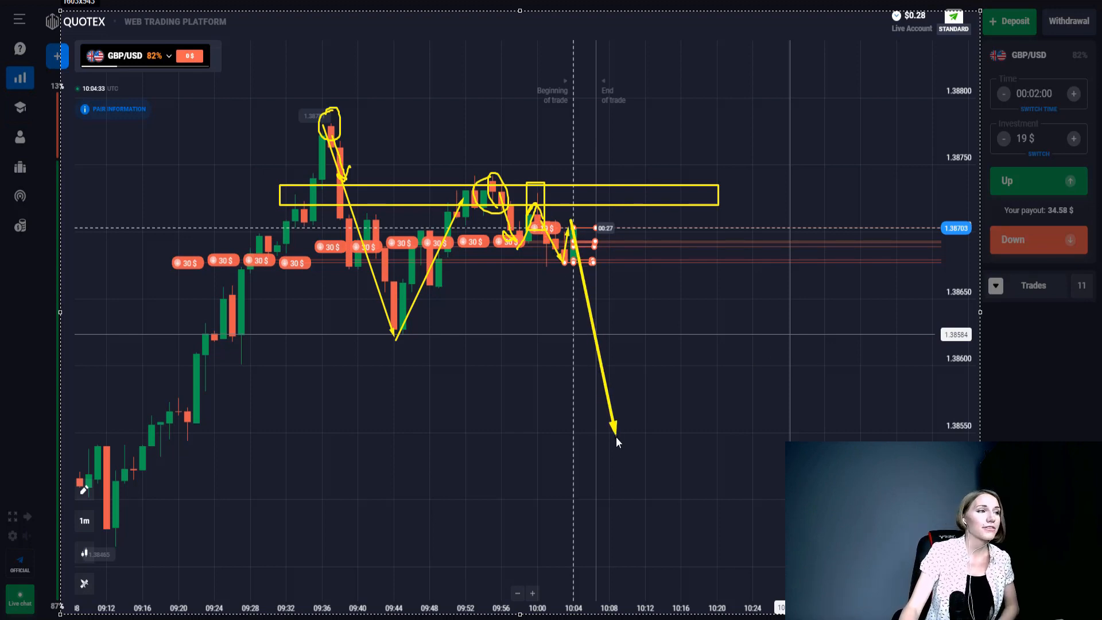